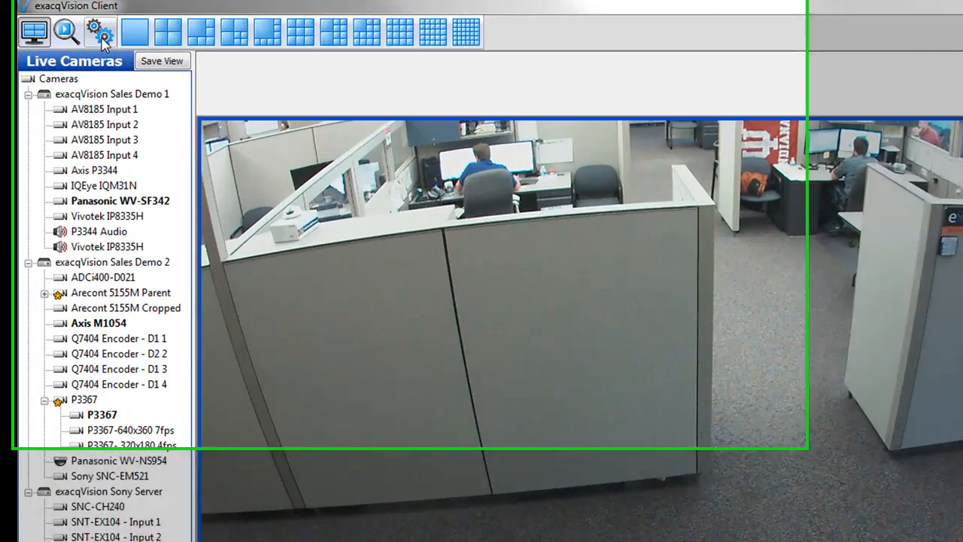
Go to Configuration and show Notifications for the exacqVision Sales Demo 1 system.
{"action": "left_click", "coordinate": [99, 34]}
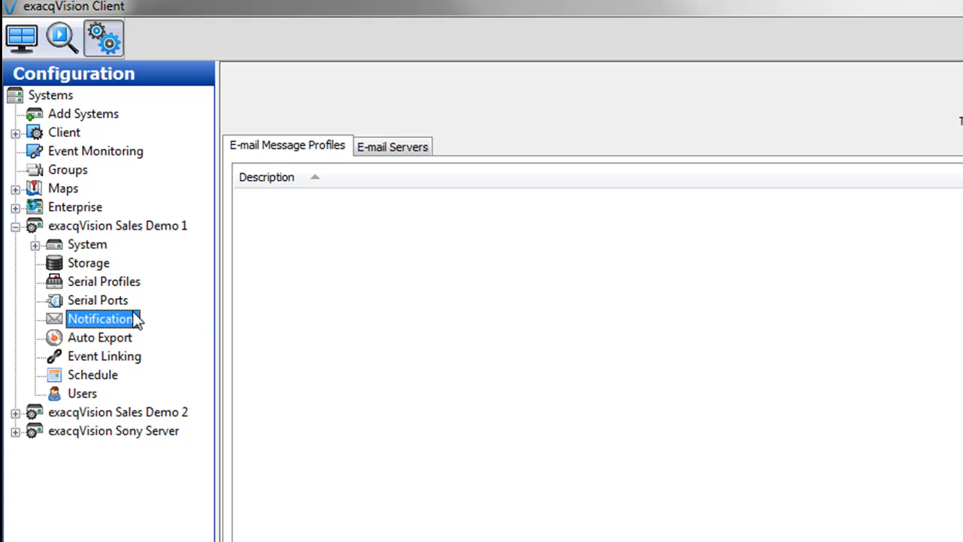
{"action": "left_click", "coordinate": [391, 146]}
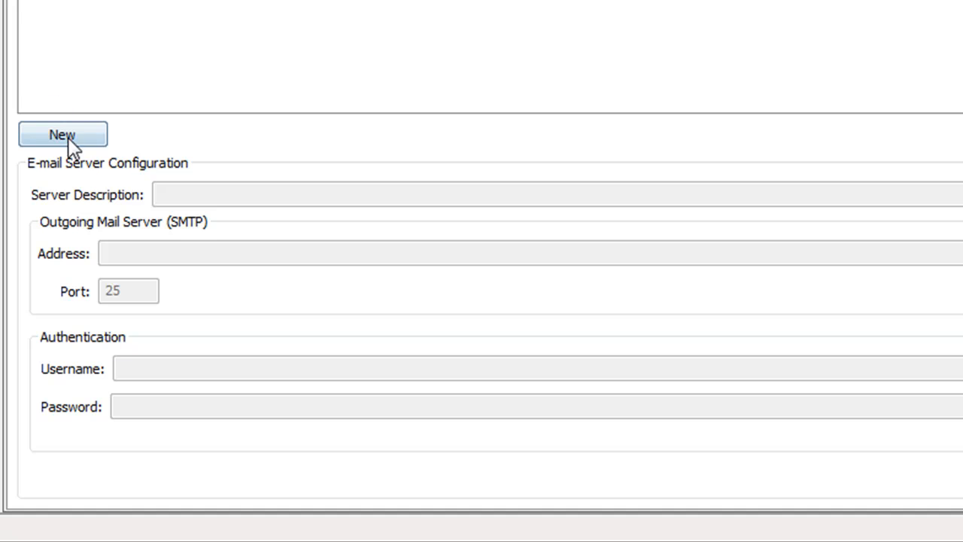
Add e-mail server 'Exacq Mail Server' at smtp.exacq.com, port 25, with a username and password.
{"action": "left_click", "coordinate": [63, 134]}
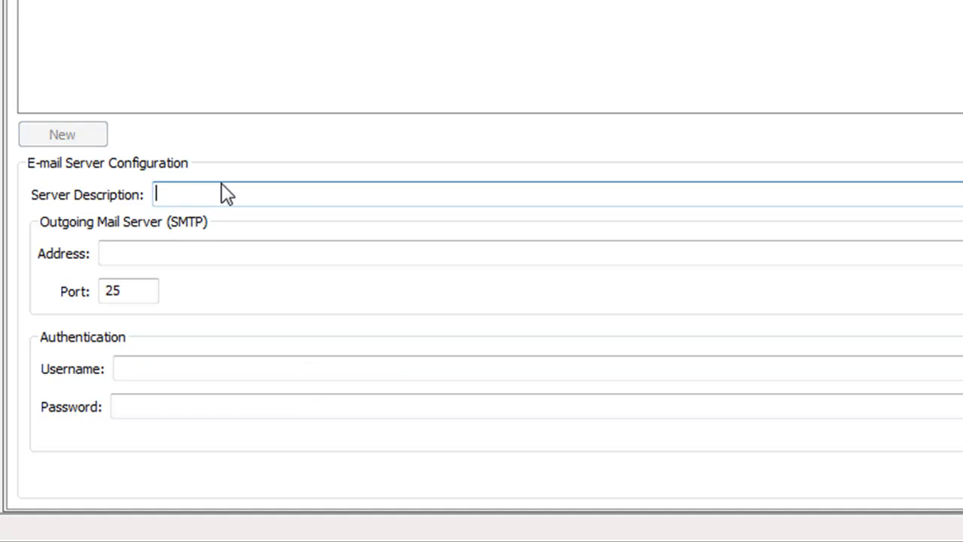
{"action": "type", "text": "Exacq Mail Server"}
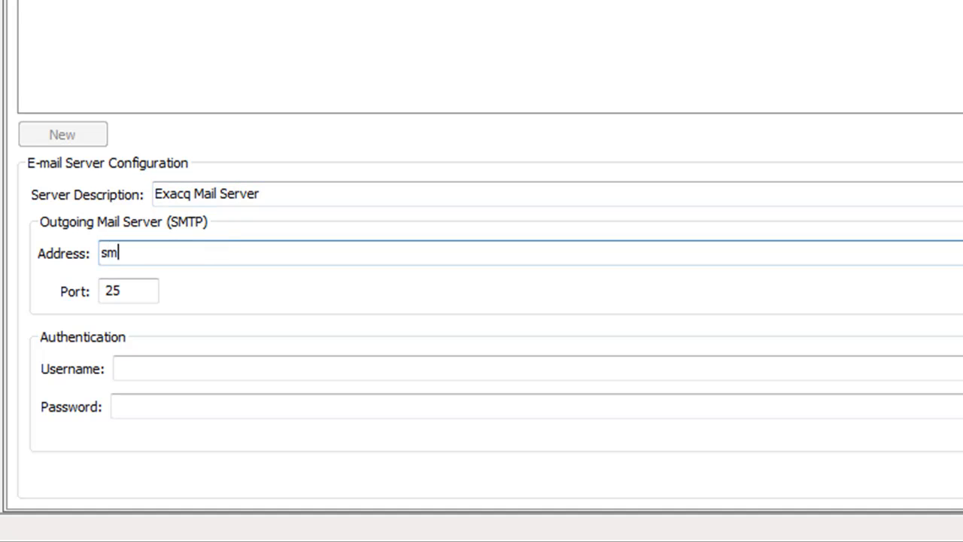
{"action": "type", "text": "tp.exac"}
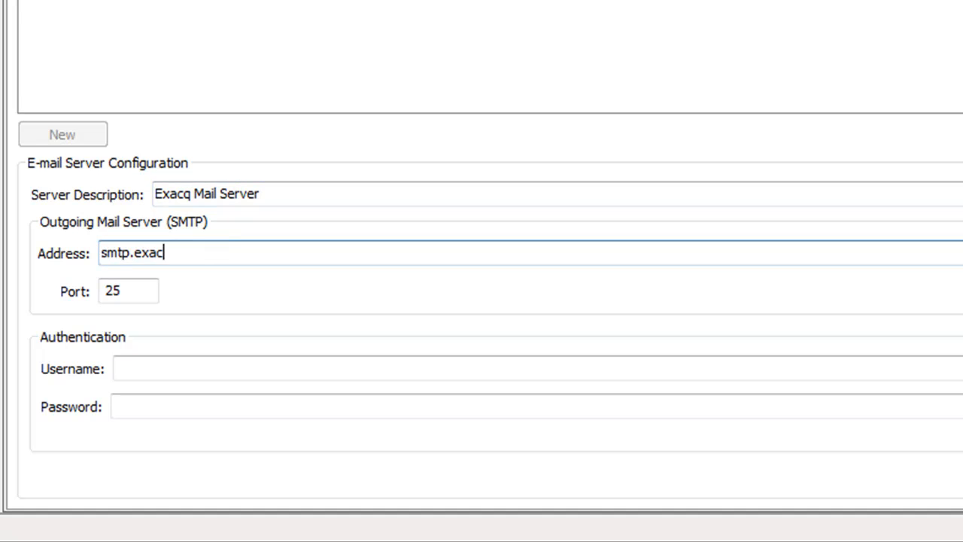
{"action": "type", "text": "q.com"}
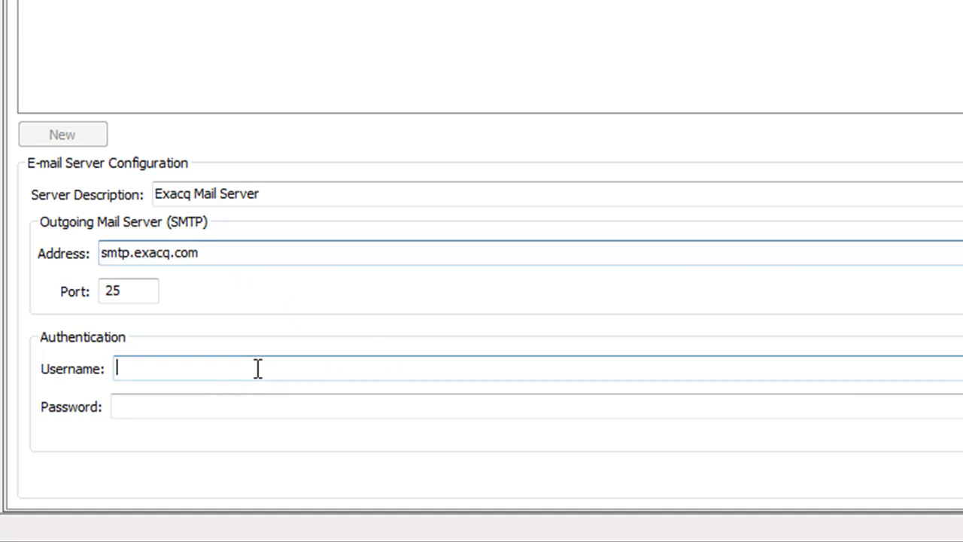
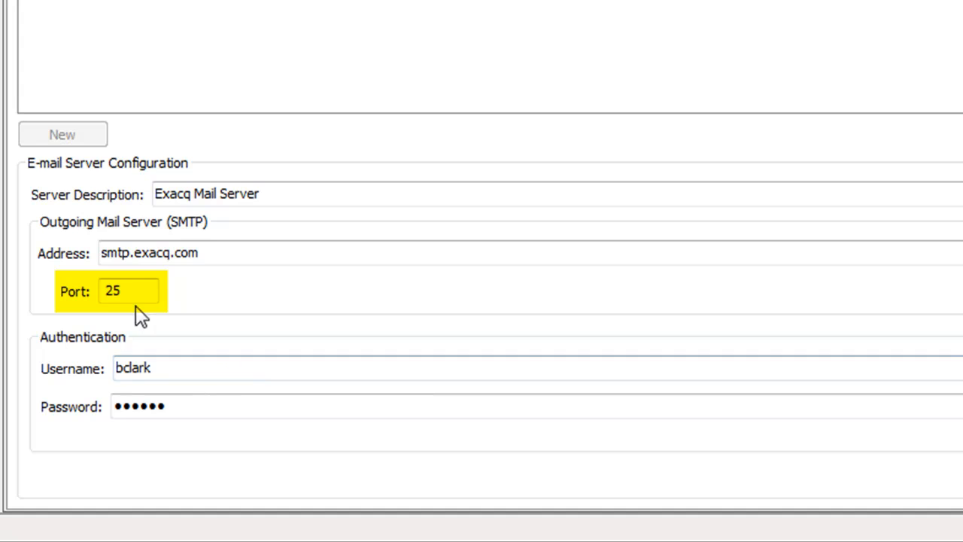
{"action": "mouse_move", "coordinate": [115, 312]}
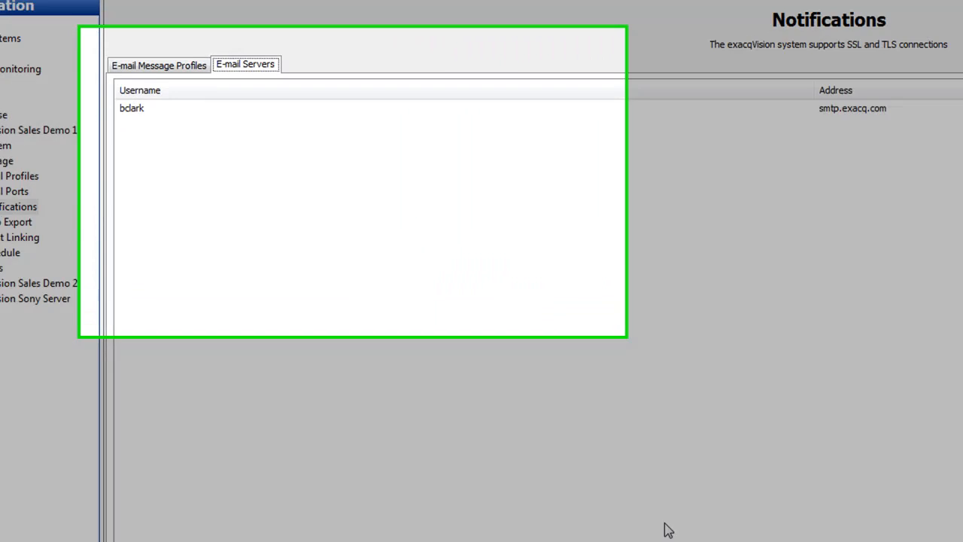
{"action": "left_click", "coordinate": [159, 64]}
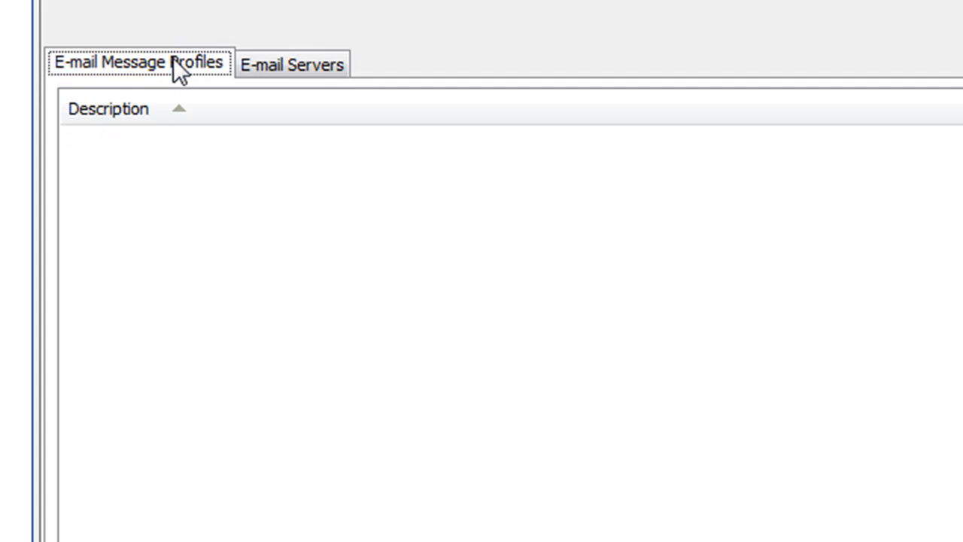
{"action": "left_click", "coordinate": [58, 87]}
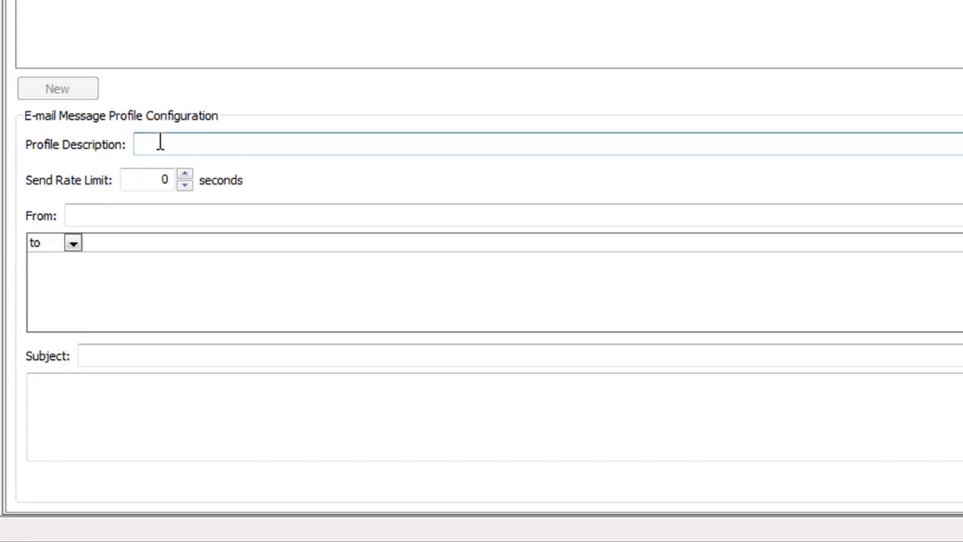
{"action": "type", "text": "Security Guards E-mail"}
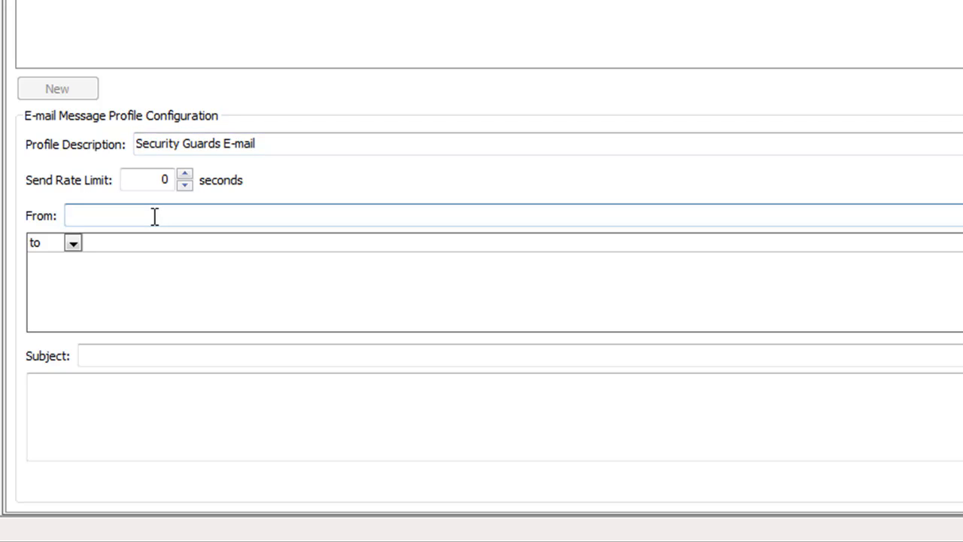
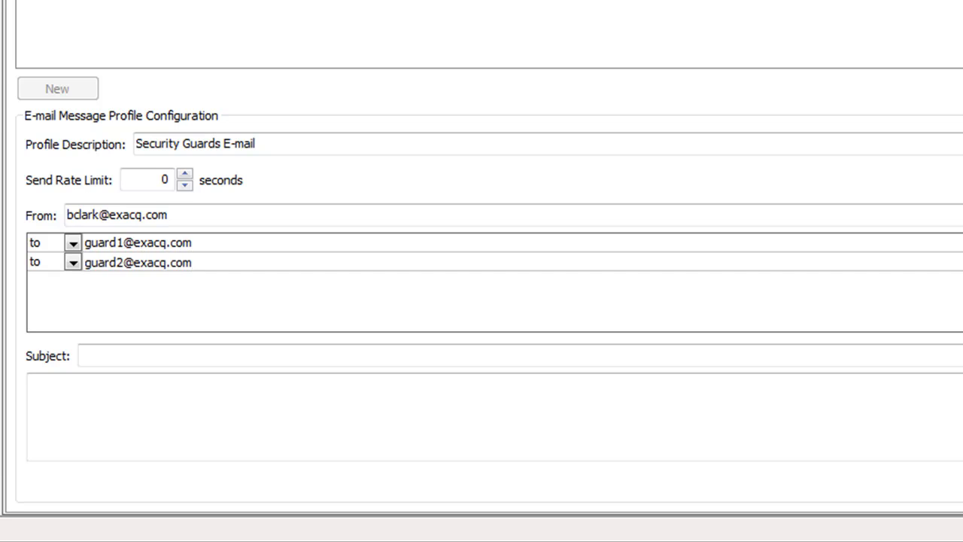
Address it to two guard recipients, subject 'Warning', body 'Check out the 1st floor lobby.'.
{"action": "type", "text": "Wa"}
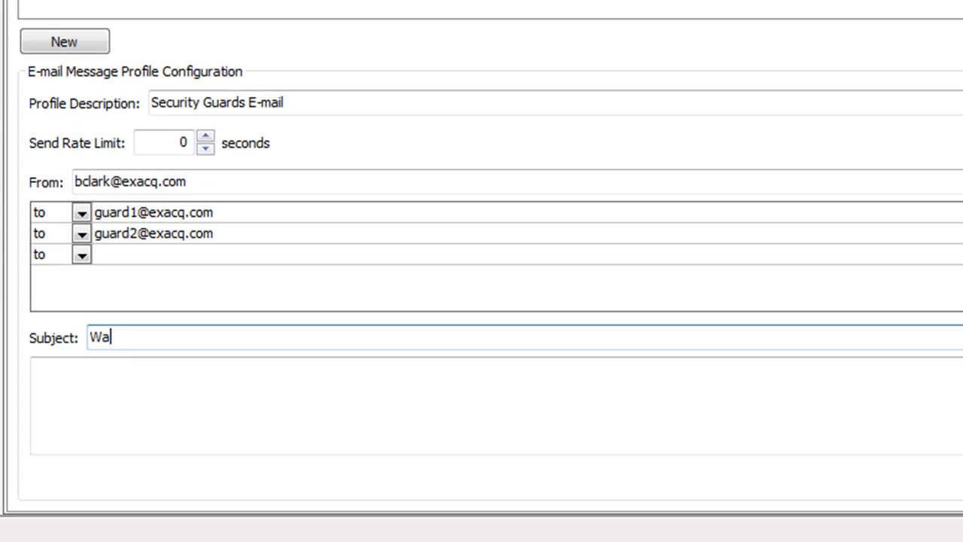
{"action": "type", "text": "rning"}
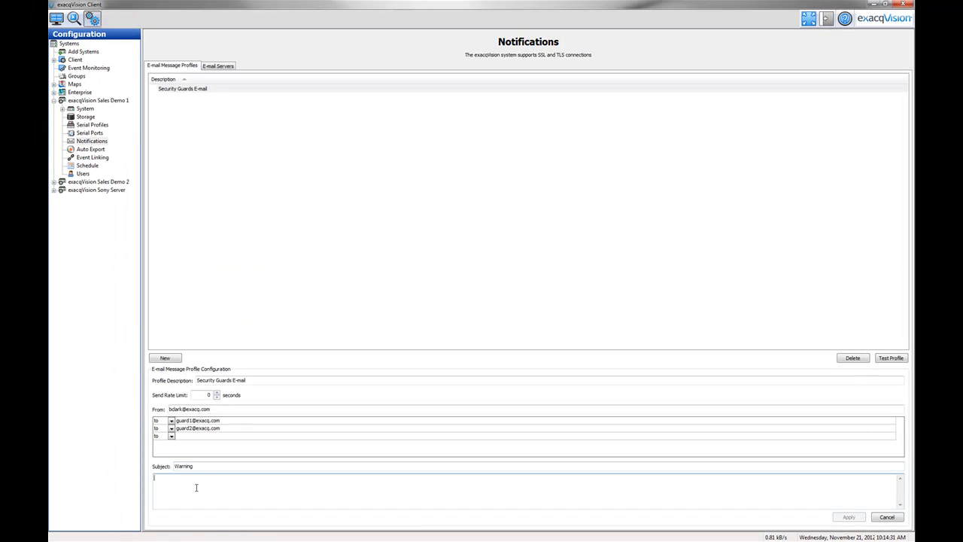
{"action": "type", "text": "Check out the 1st floor lobby."}
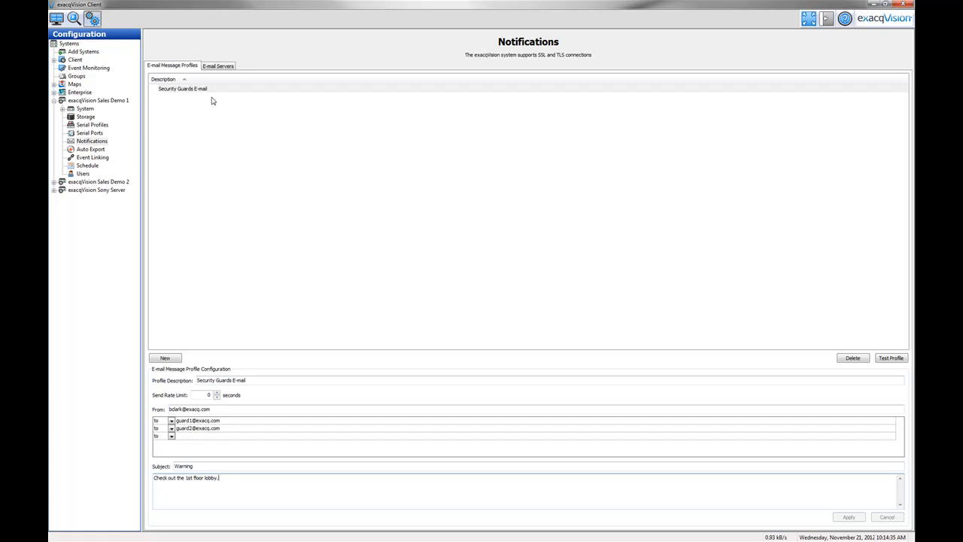
Send a test message from the Security Guards E-mail profile and dismiss the Attention notice.
{"action": "left_click", "coordinate": [184, 88]}
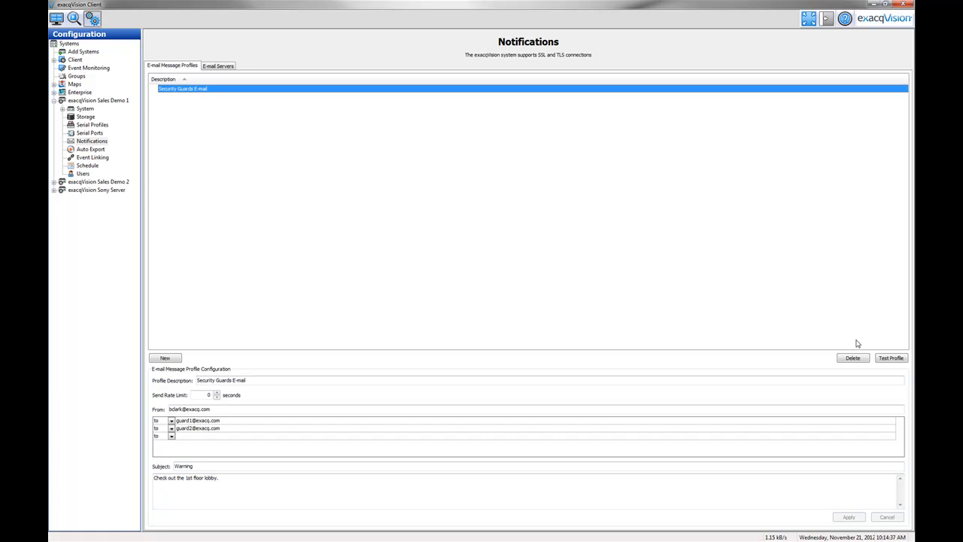
{"action": "left_click", "coordinate": [892, 358]}
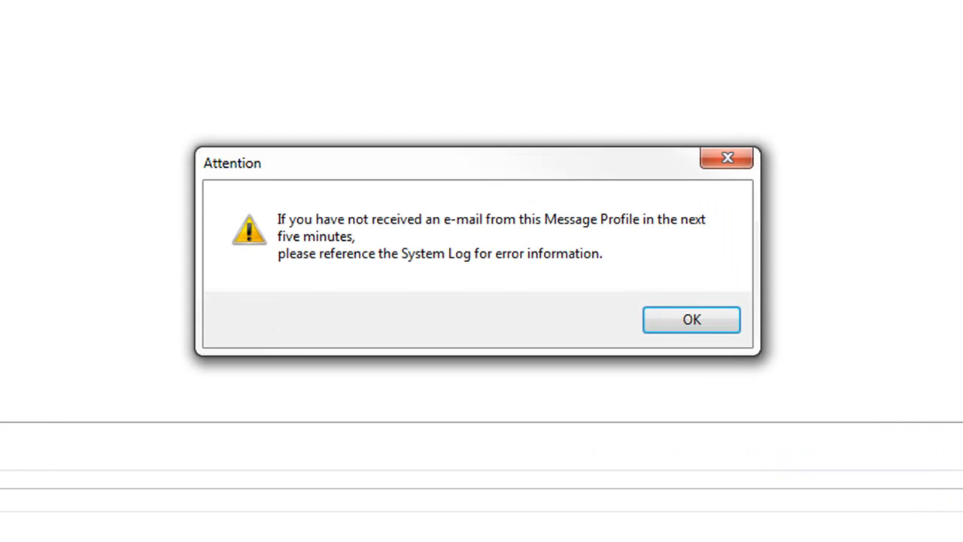
{"action": "mouse_move", "coordinate": [806, 344]}
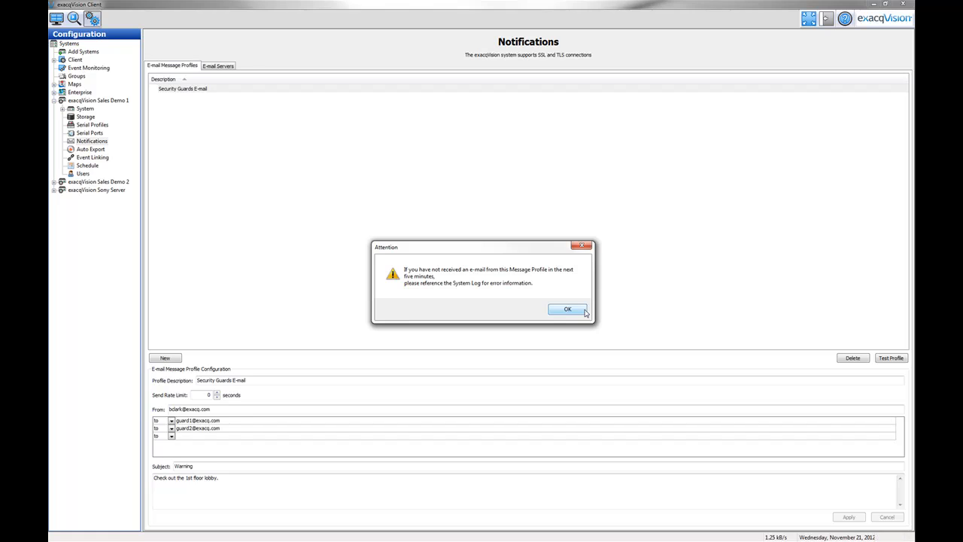
{"action": "left_click", "coordinate": [568, 308]}
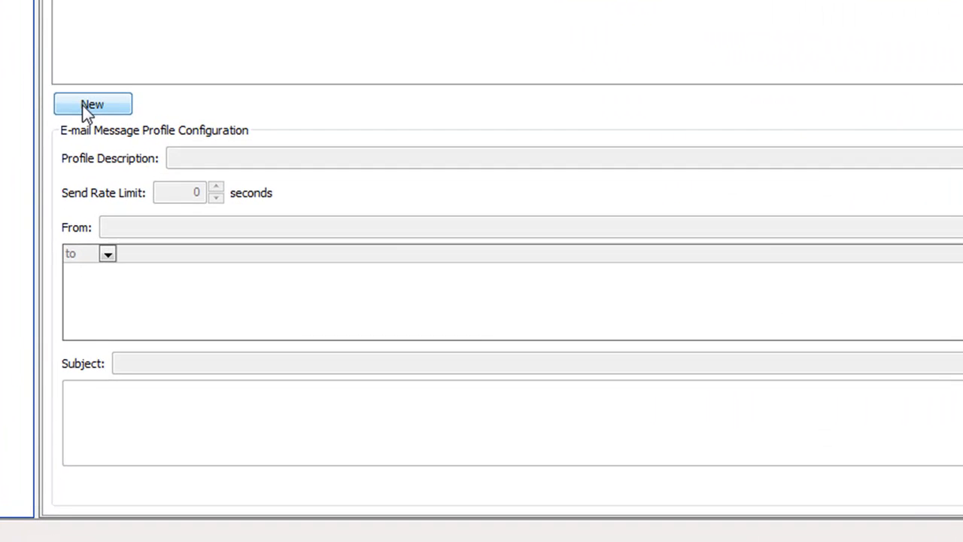
{"action": "left_click", "coordinate": [94, 104]}
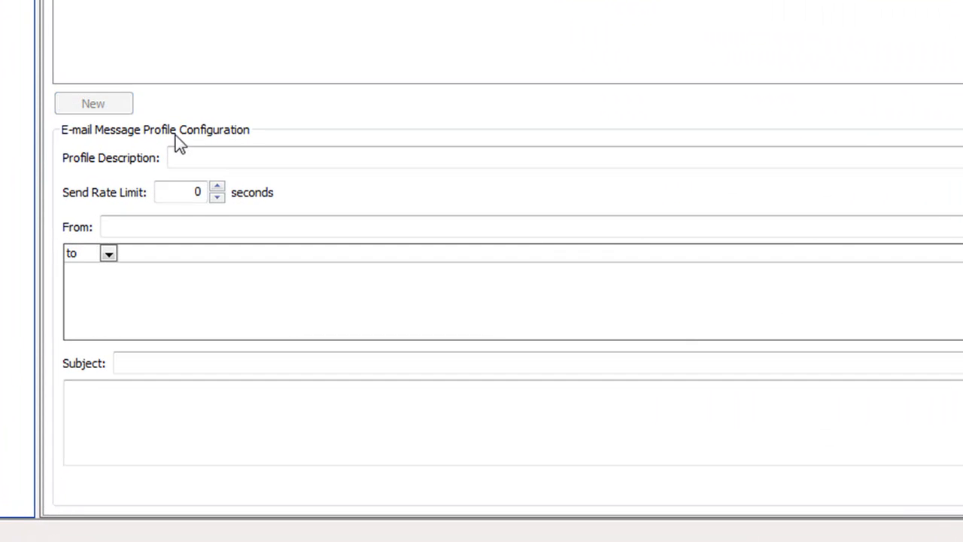
{"action": "type", "text": "S"}
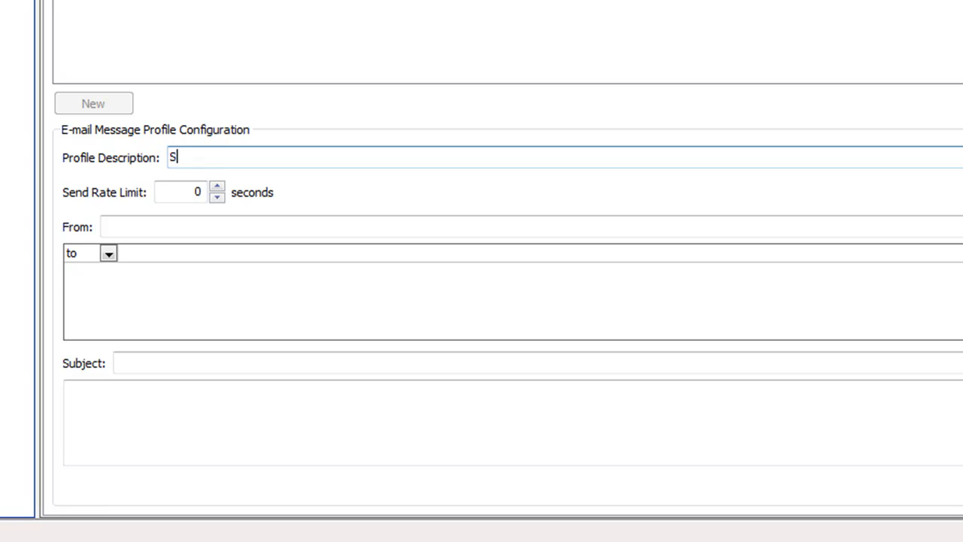
{"action": "type", "text": "ecurity"}
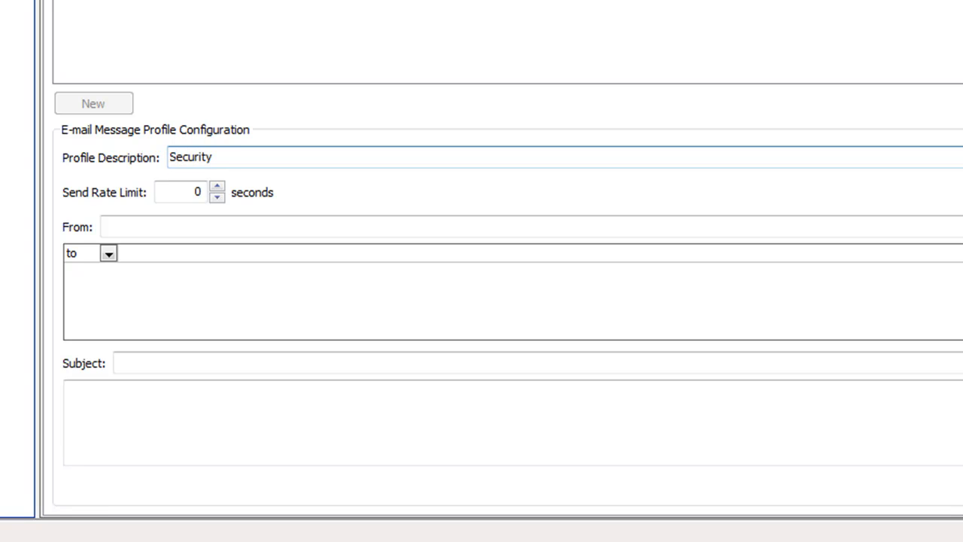
{"action": "type", "text": "E-mail"}
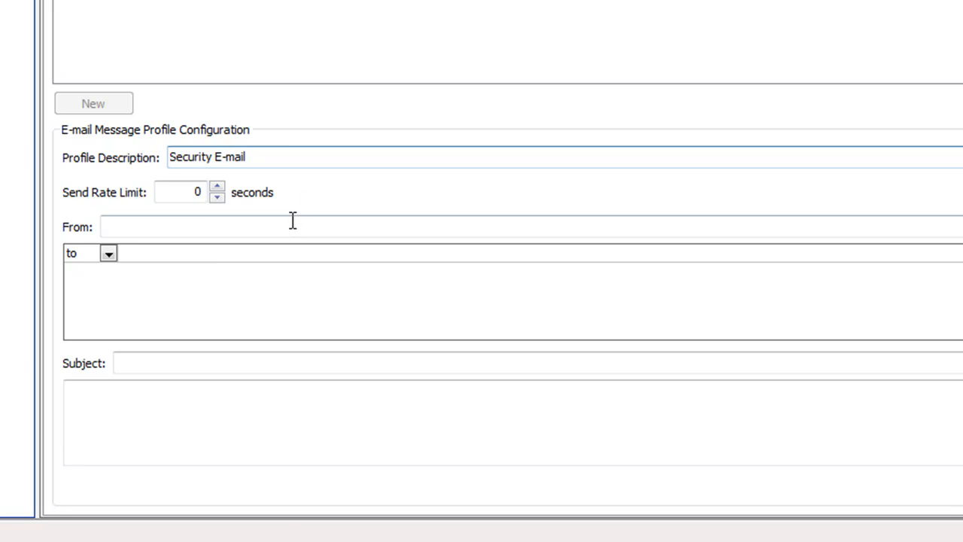
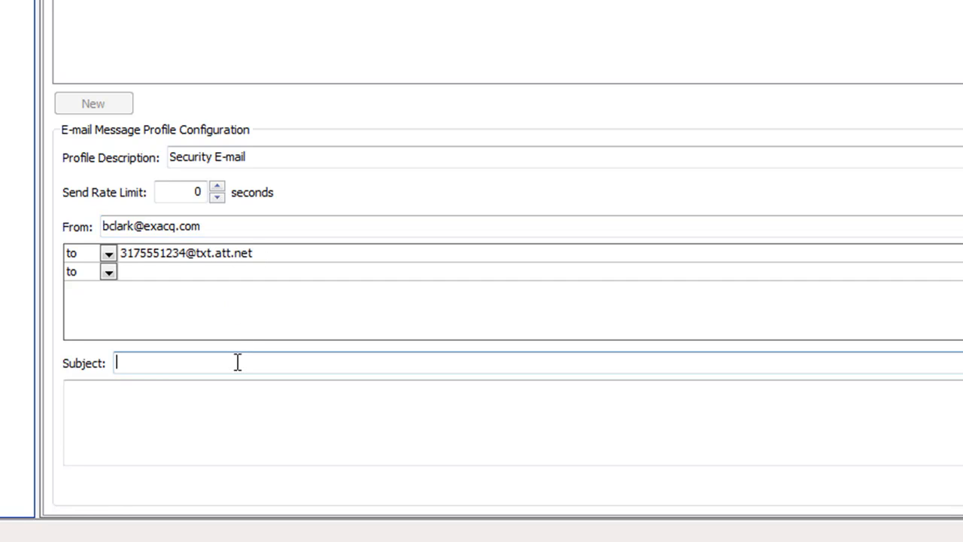
{"action": "type", "text": "war"}
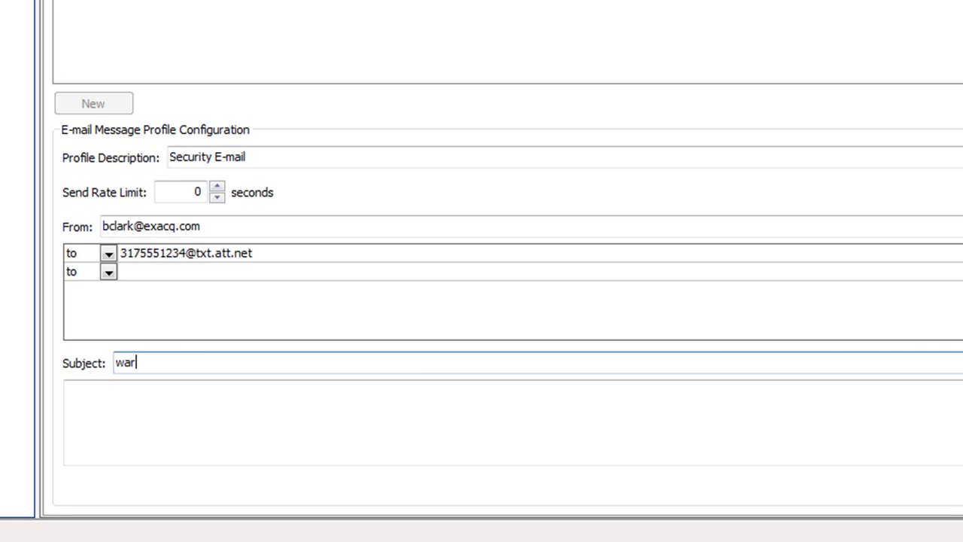
{"action": "type", "text": "ning"}
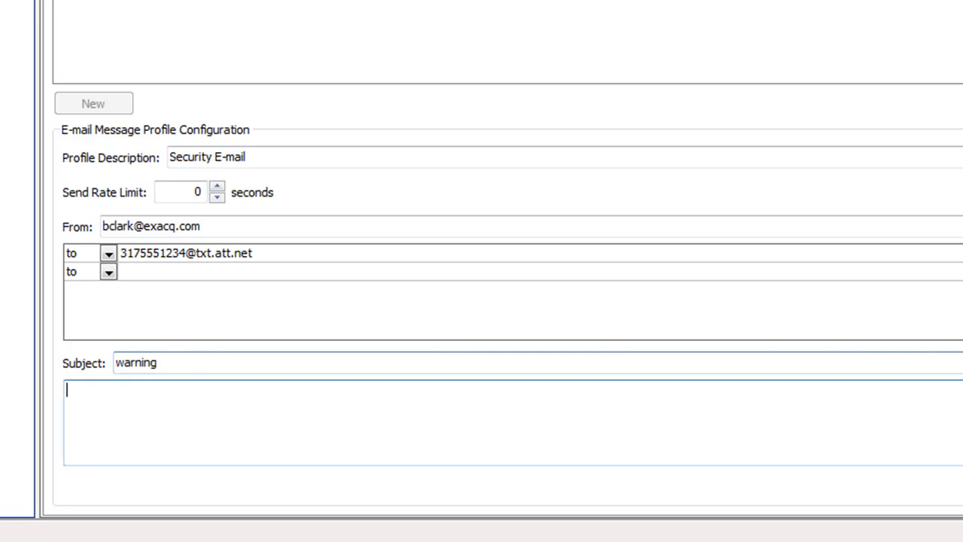
{"action": "type", "text": "Check t"}
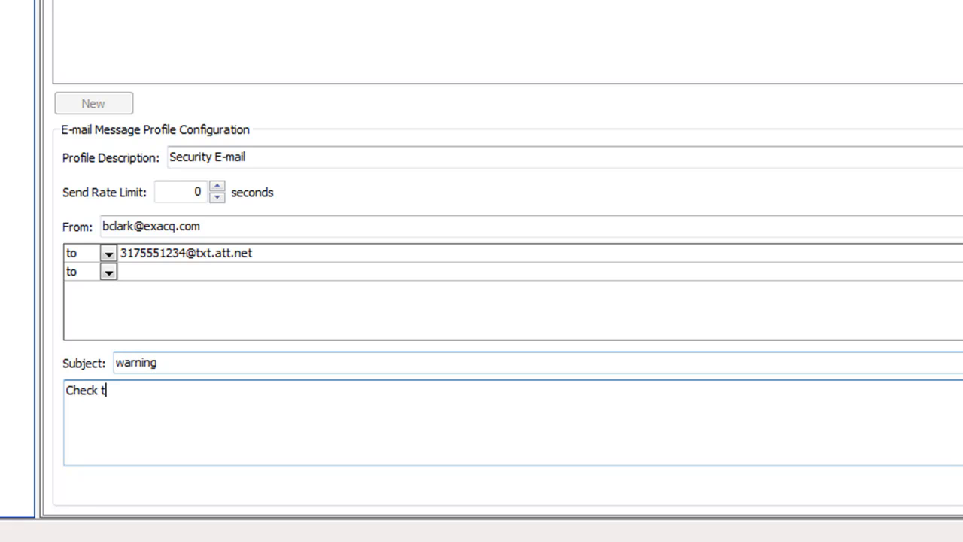
{"action": "type", "text": "he 1st"}
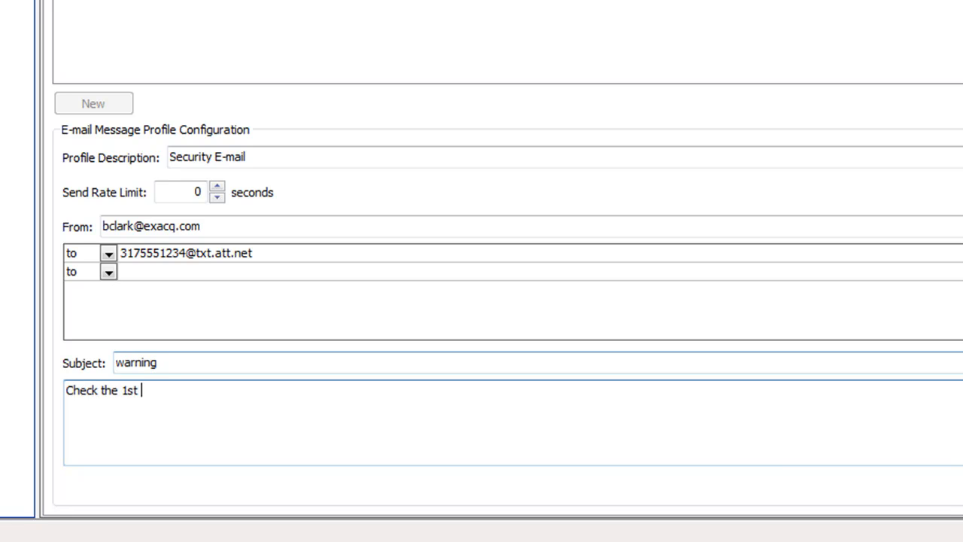
{"action": "type", "text": "floor lob"}
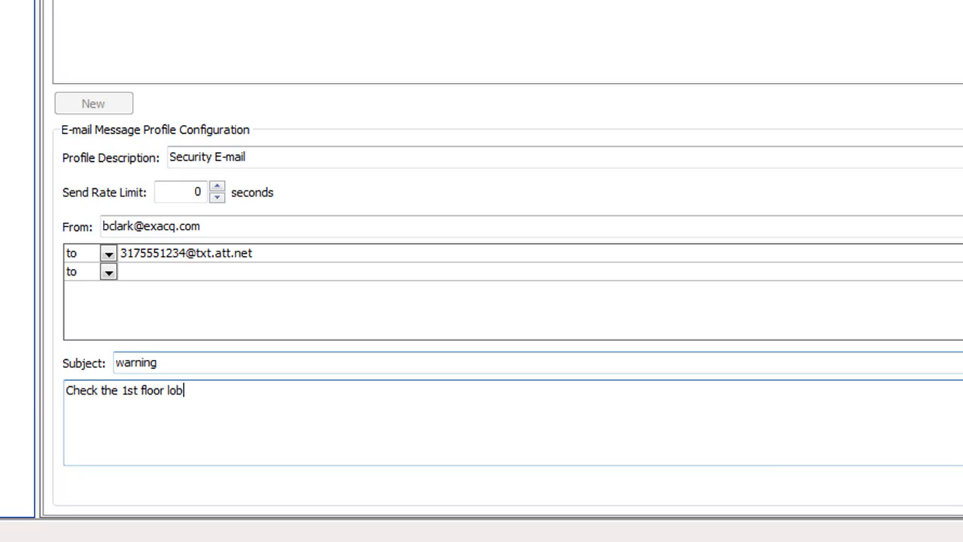
{"action": "type", "text": "by"}
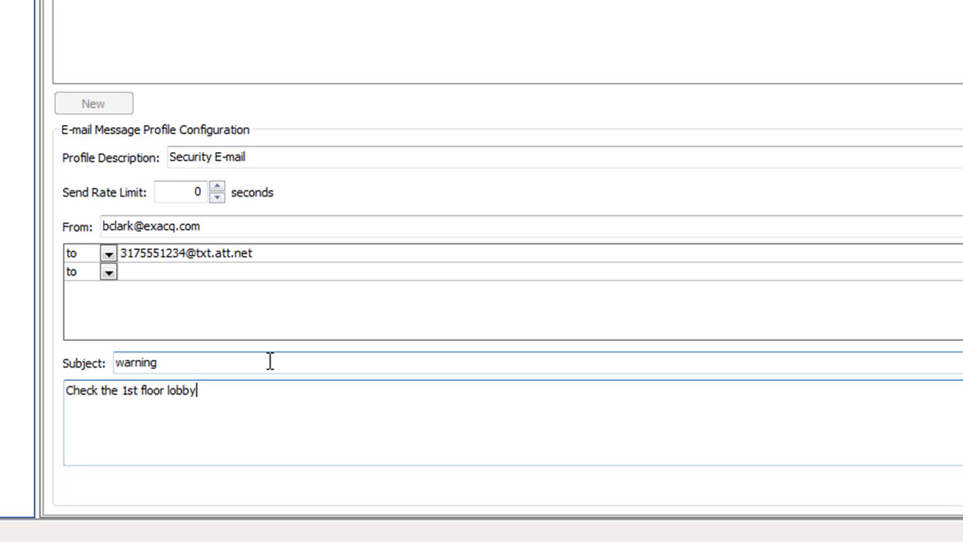
{"action": "mouse_move", "coordinate": [179, 379]}
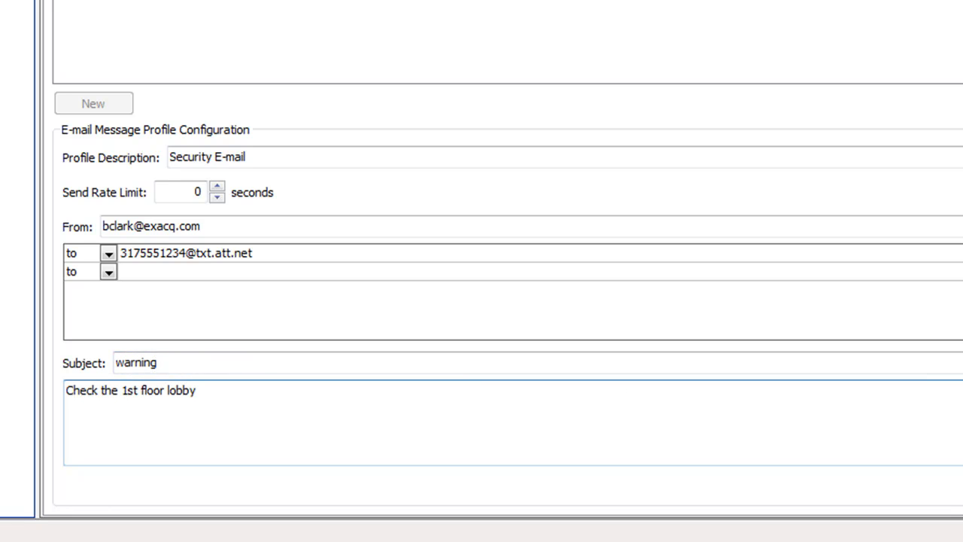
{"action": "mouse_move", "coordinate": [393, 399]}
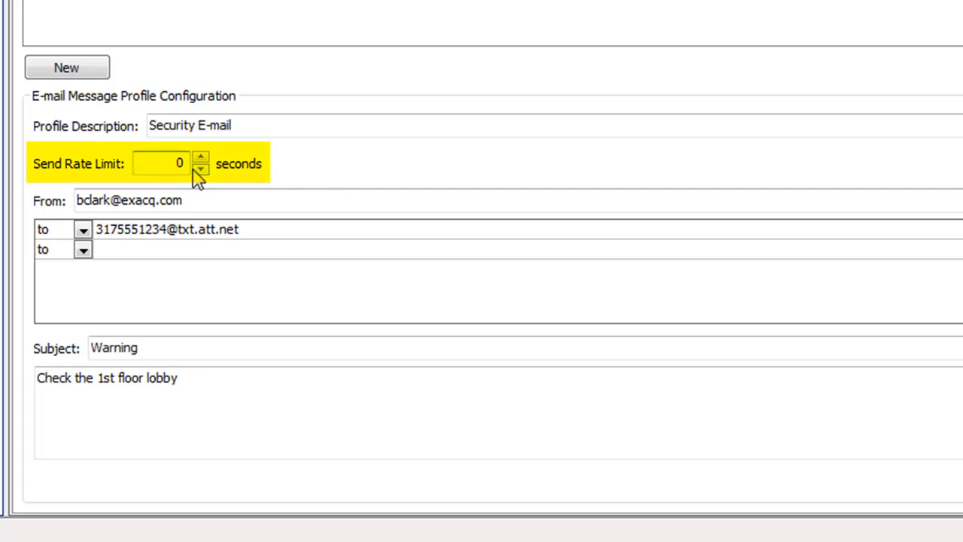
Set a send rate limit in seconds on the Security E-mail profile and apply it.
{"action": "left_click", "coordinate": [202, 158]}
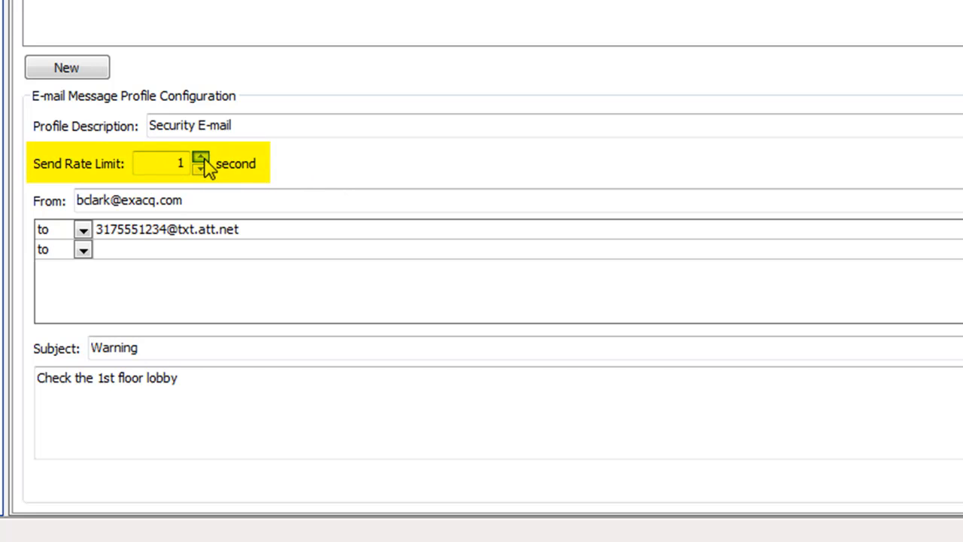
{"action": "left_click", "coordinate": [200, 158]}
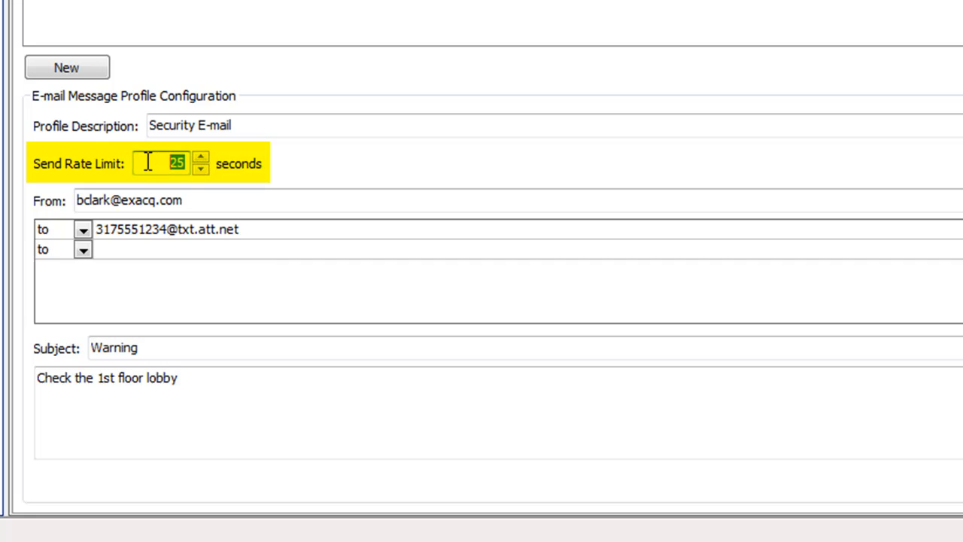
{"action": "type", "text": "800"}
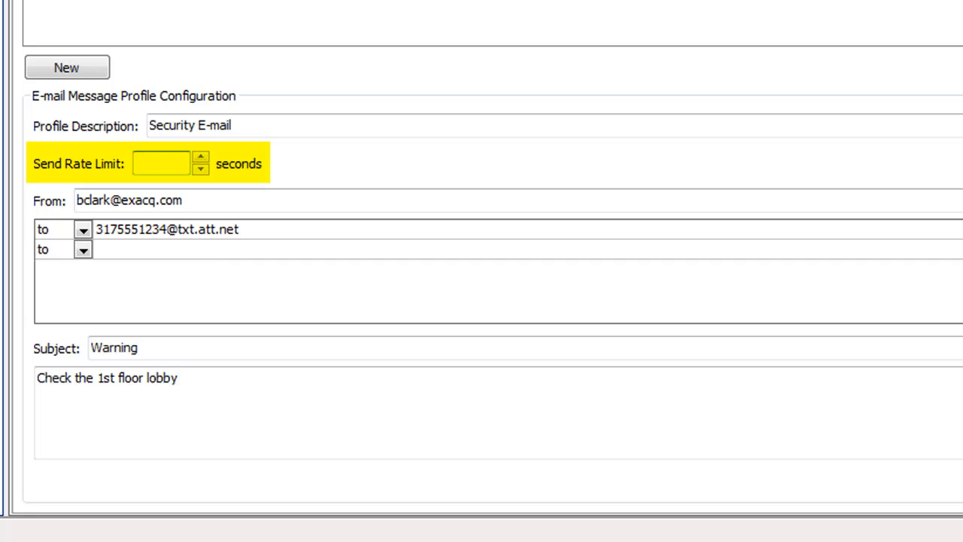
{"action": "type", "text": "18"}
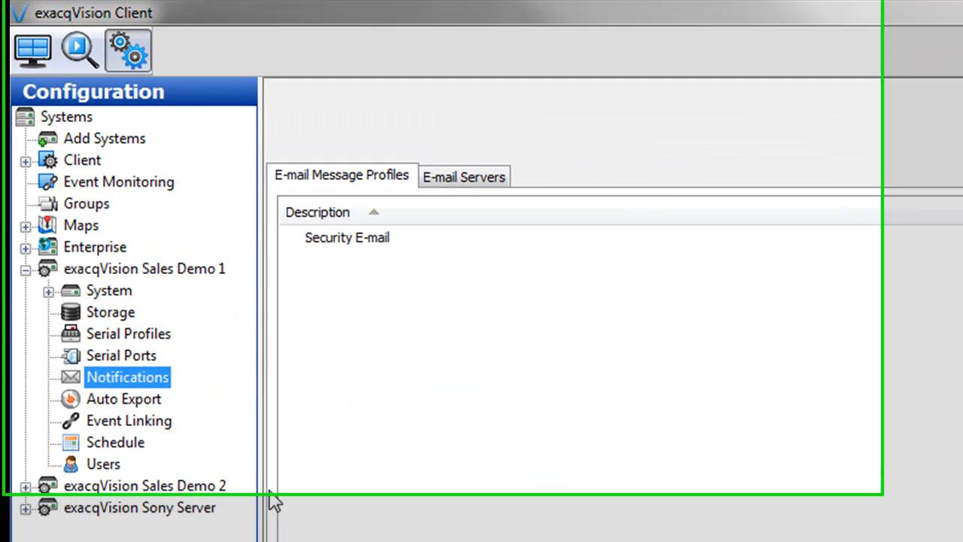
In Event Linking, choose Notify as the action type targeting the Security E-mail profile.
{"action": "left_click", "coordinate": [130, 421]}
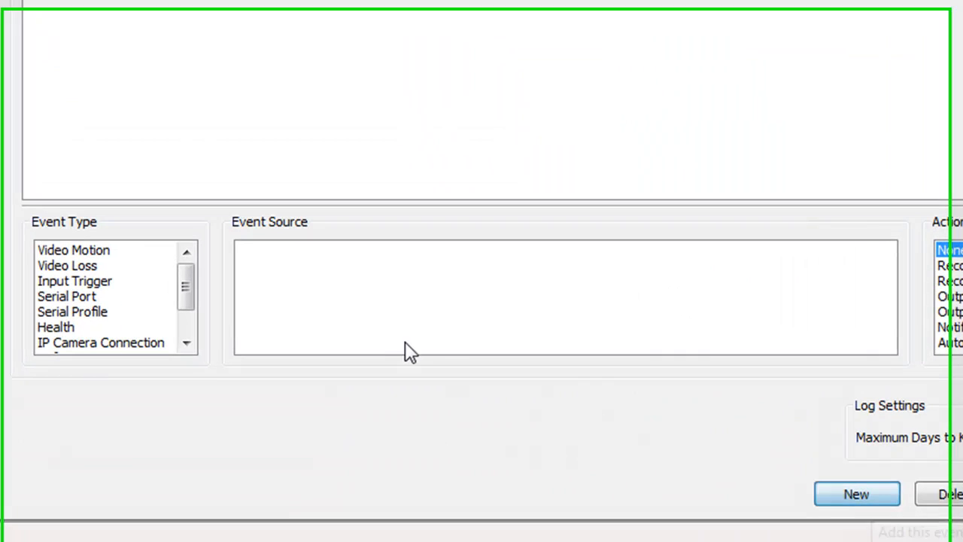
{"action": "left_click", "coordinate": [74, 250]}
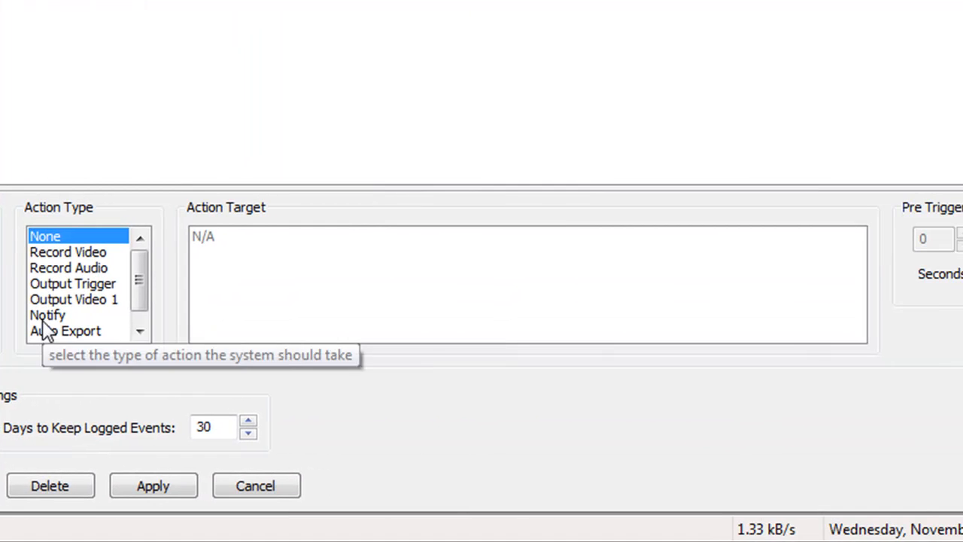
{"action": "left_click", "coordinate": [49, 315]}
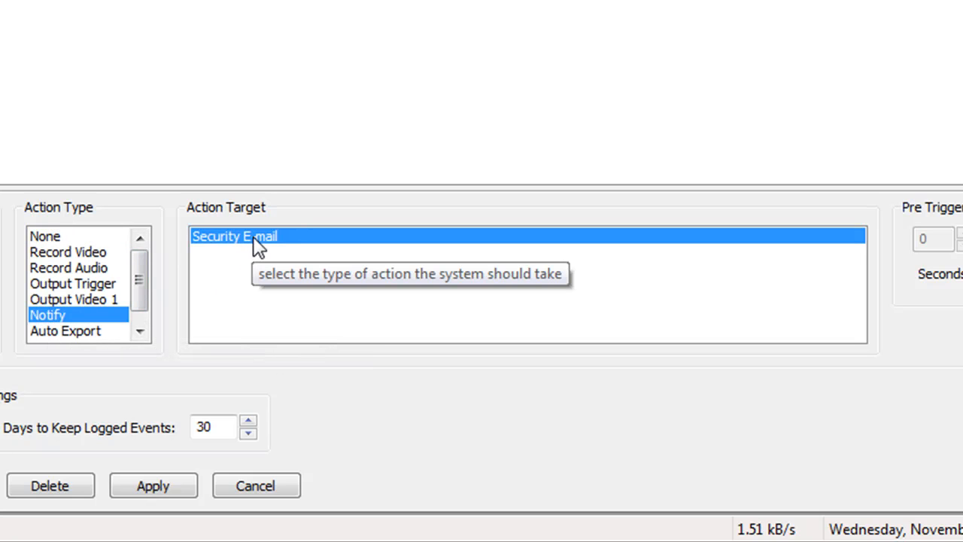
{"action": "mouse_move", "coordinate": [153, 485]}
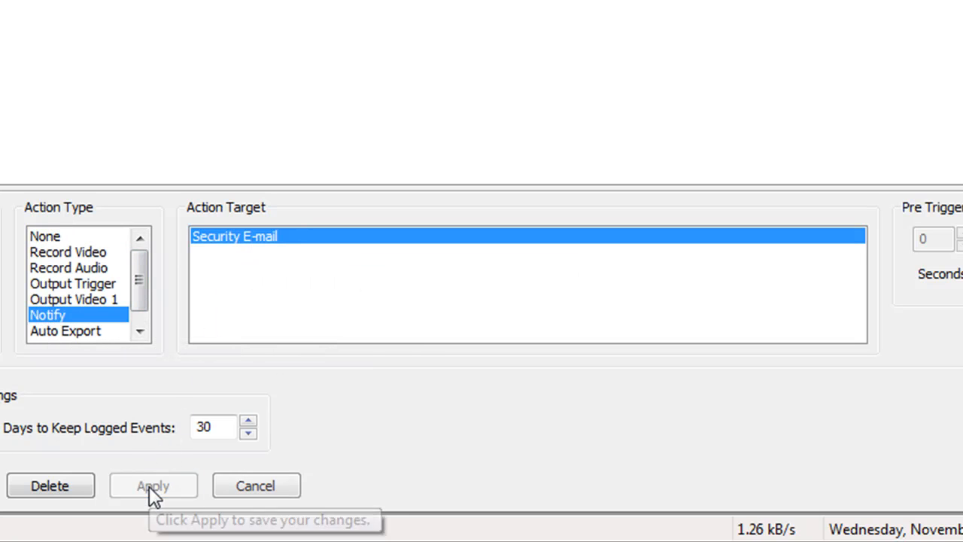